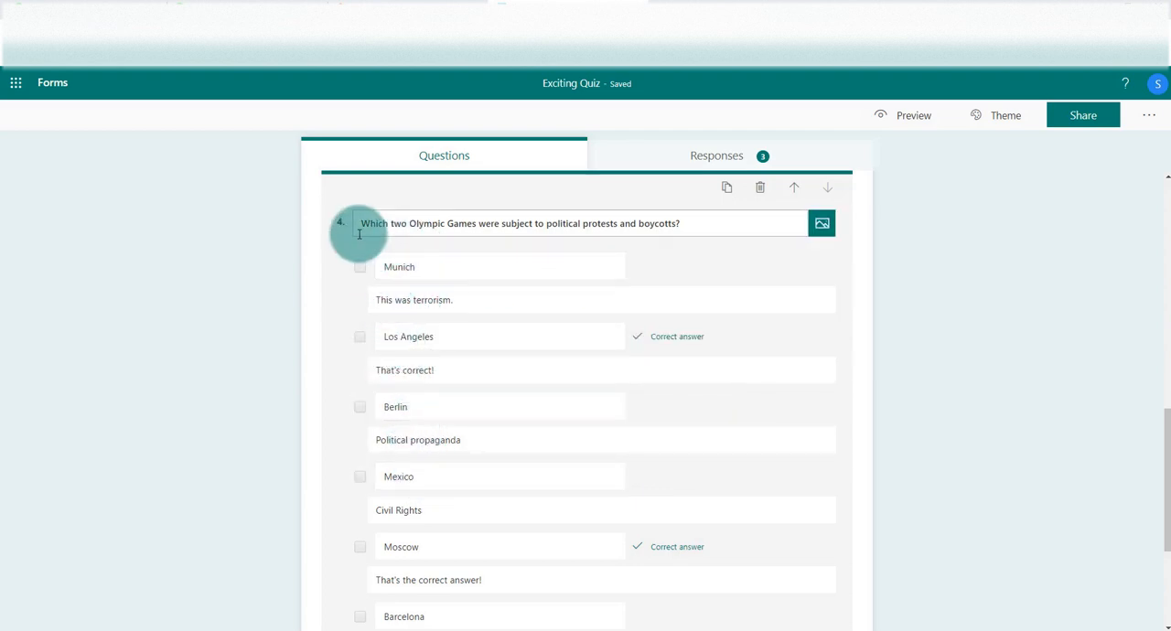
# - Review question 4's feedback messages for the Munich and Mexico options
pyautogui.click(480, 223)
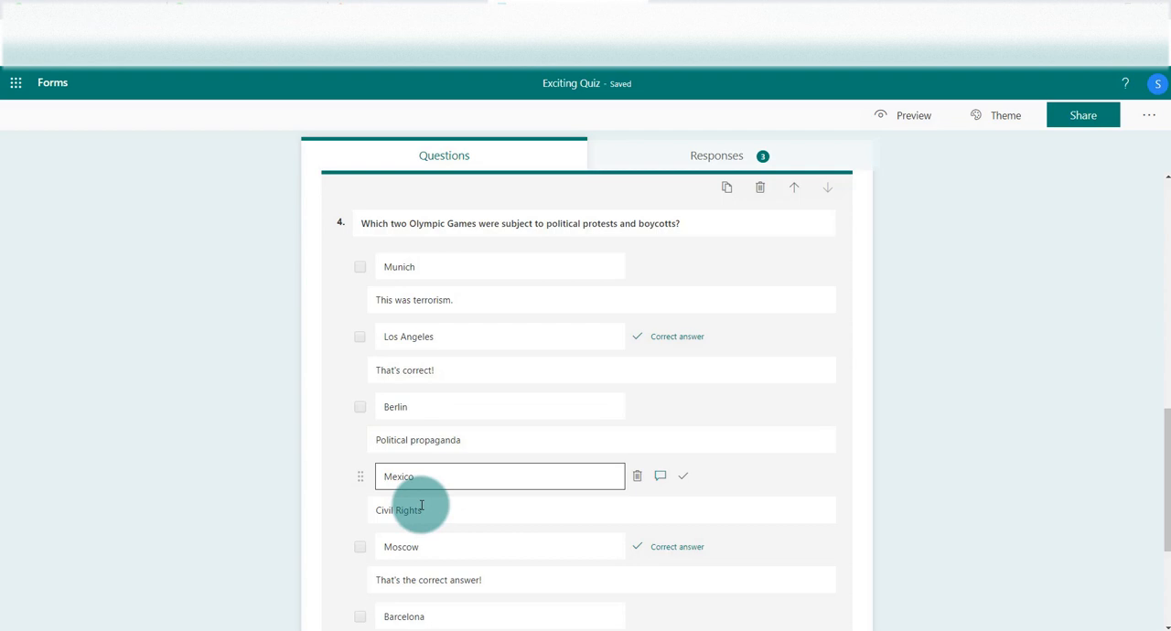
pyautogui.scroll(-3)
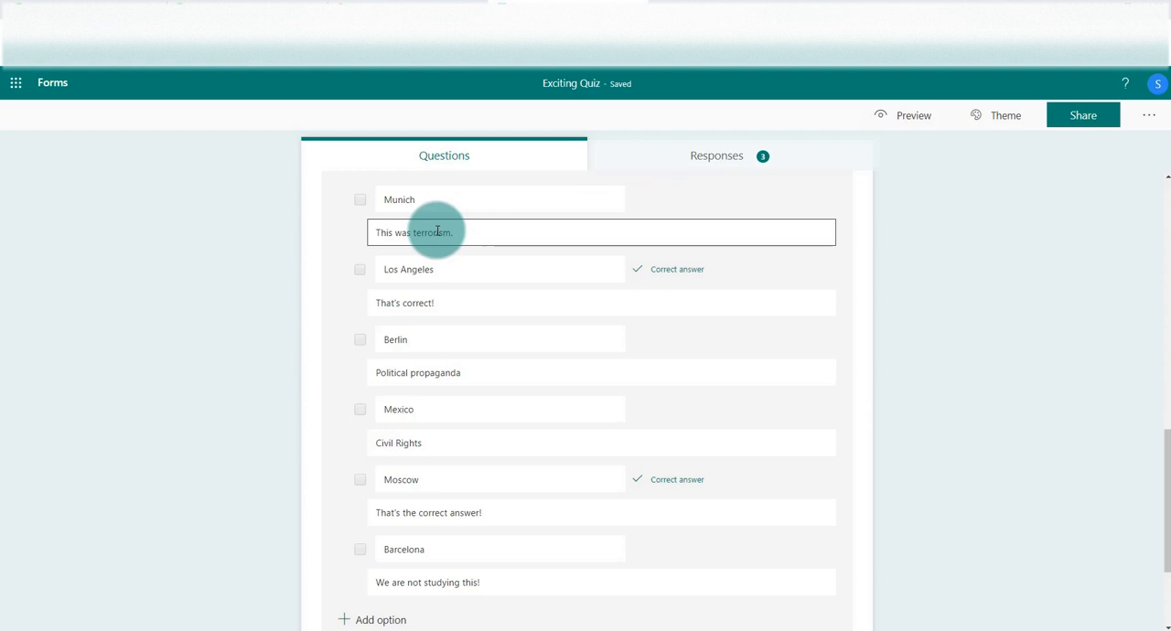
pyautogui.click(499, 200)
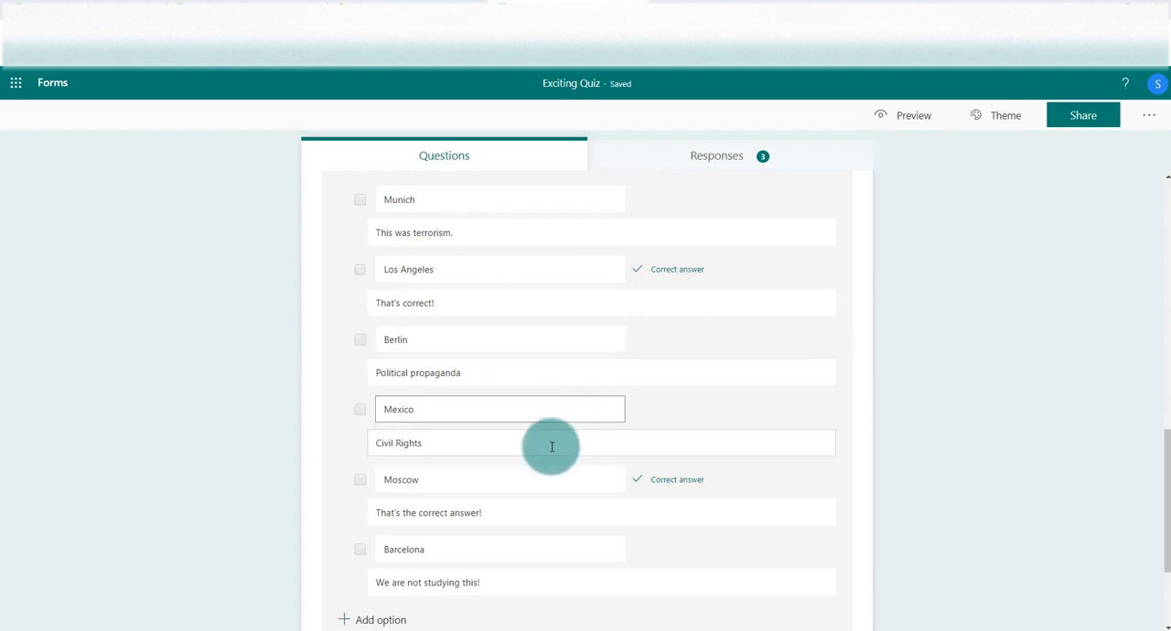
pyautogui.click(492, 513)
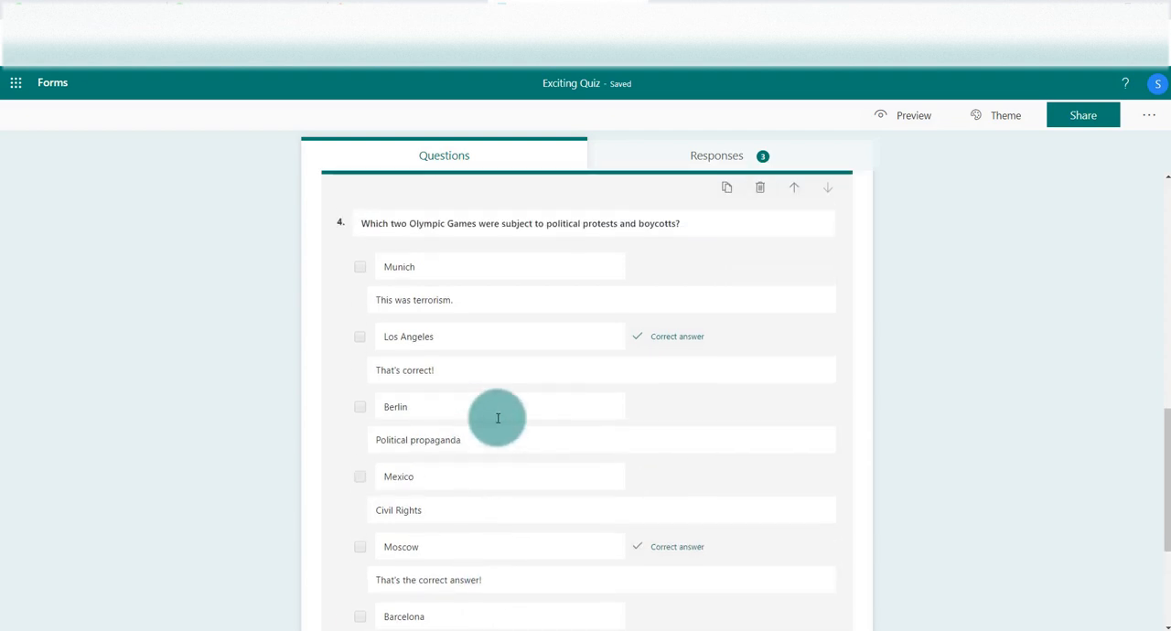
pyautogui.scroll(-3)
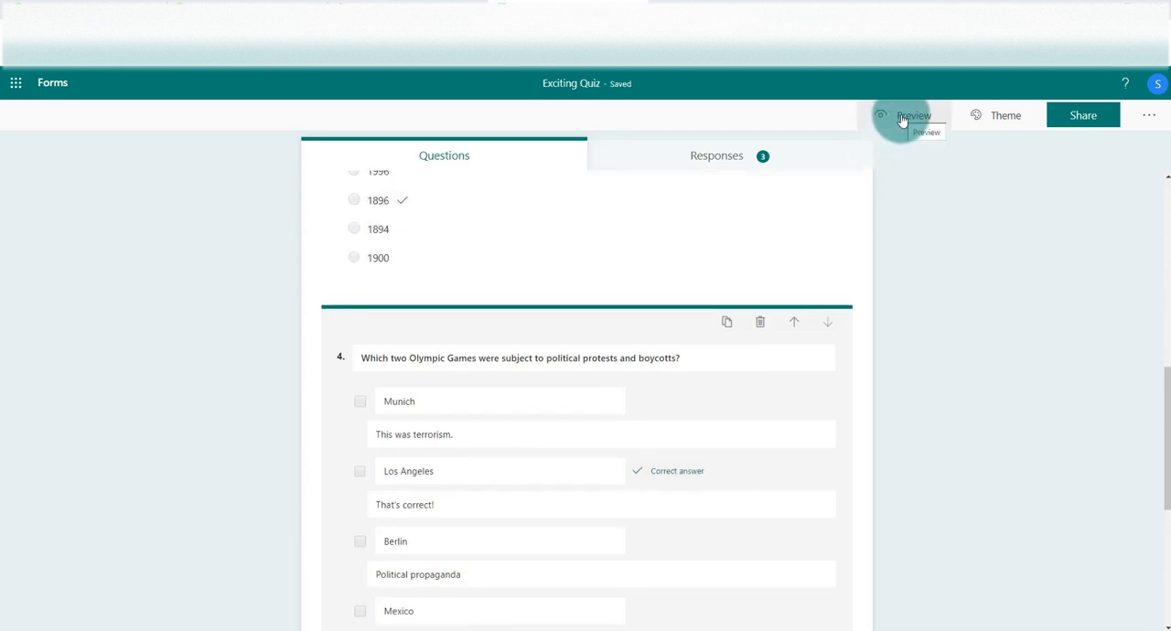
# - Preview the quiz, answer question 4 with Los Angeles and Munich, and submit
pyautogui.click(913, 114)
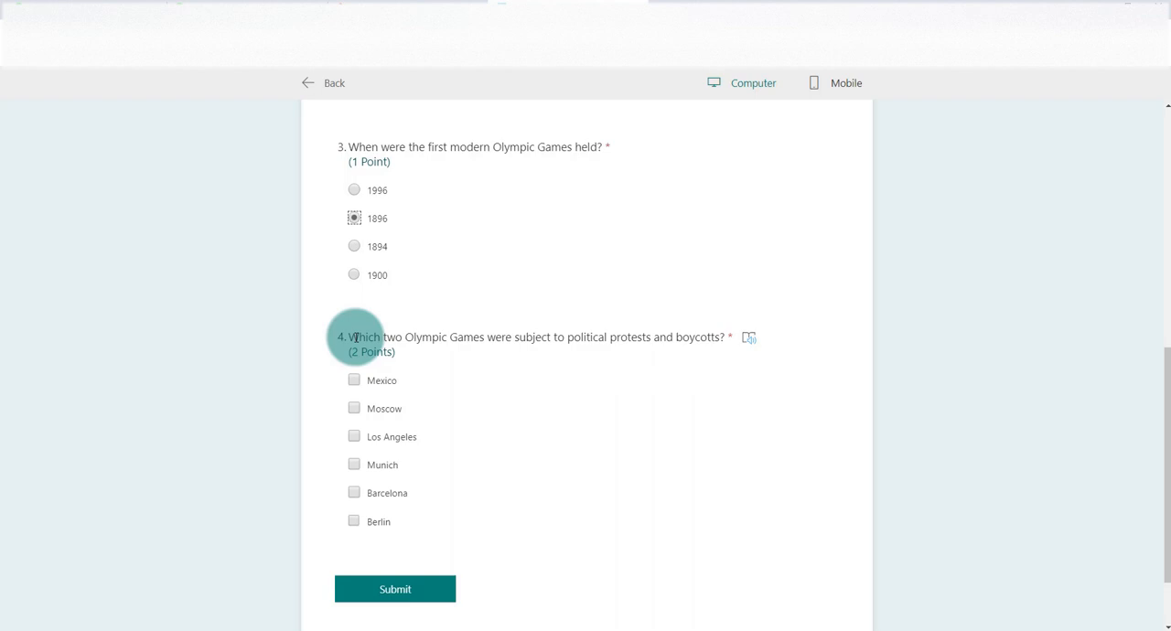
pyautogui.moveTo(423, 410)
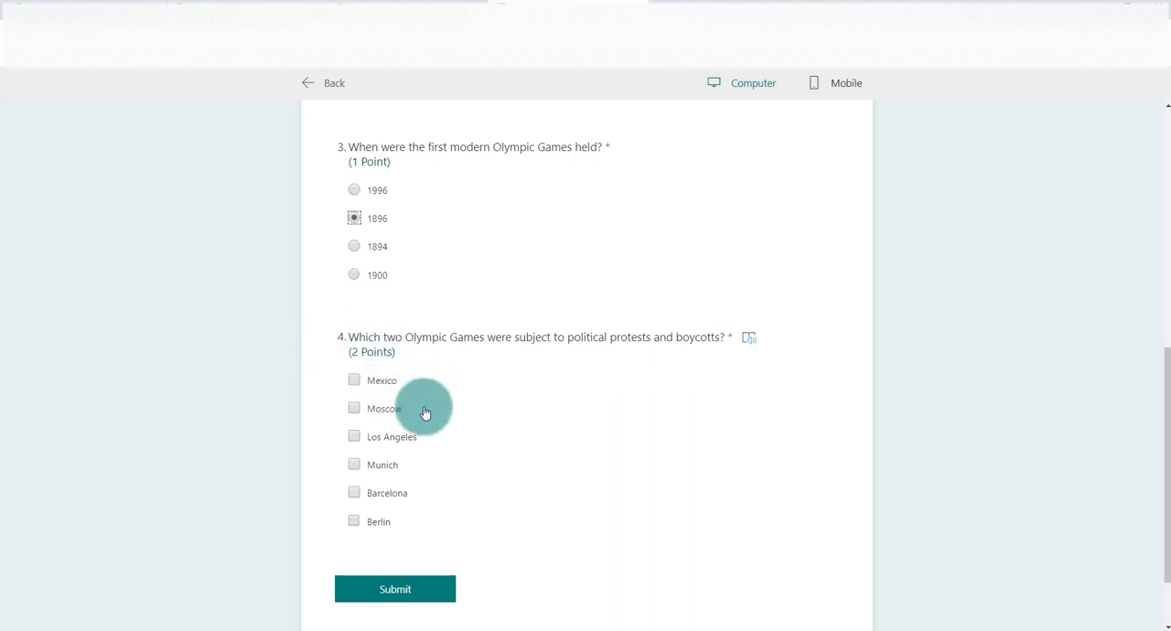
pyautogui.moveTo(400, 444)
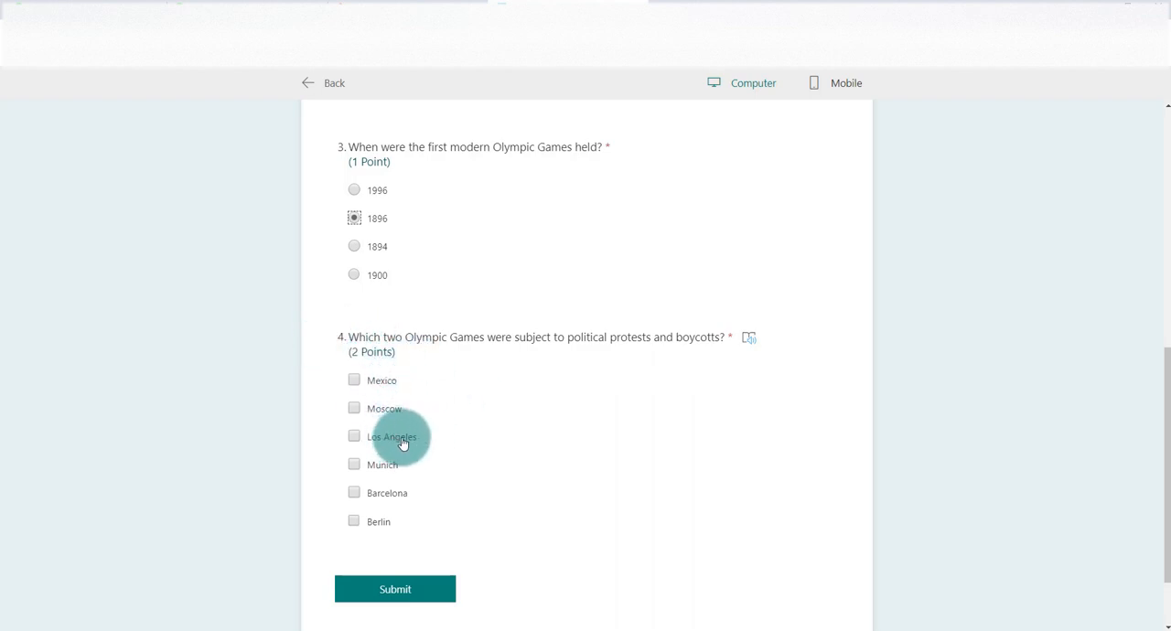
pyautogui.click(354, 437)
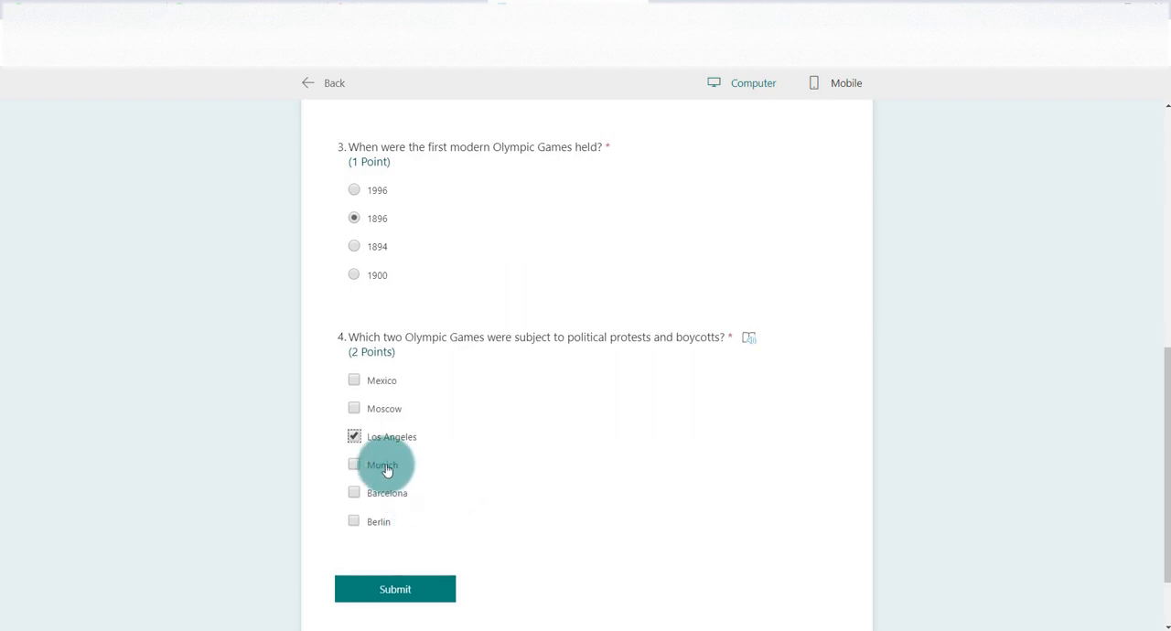
pyautogui.click(354, 463)
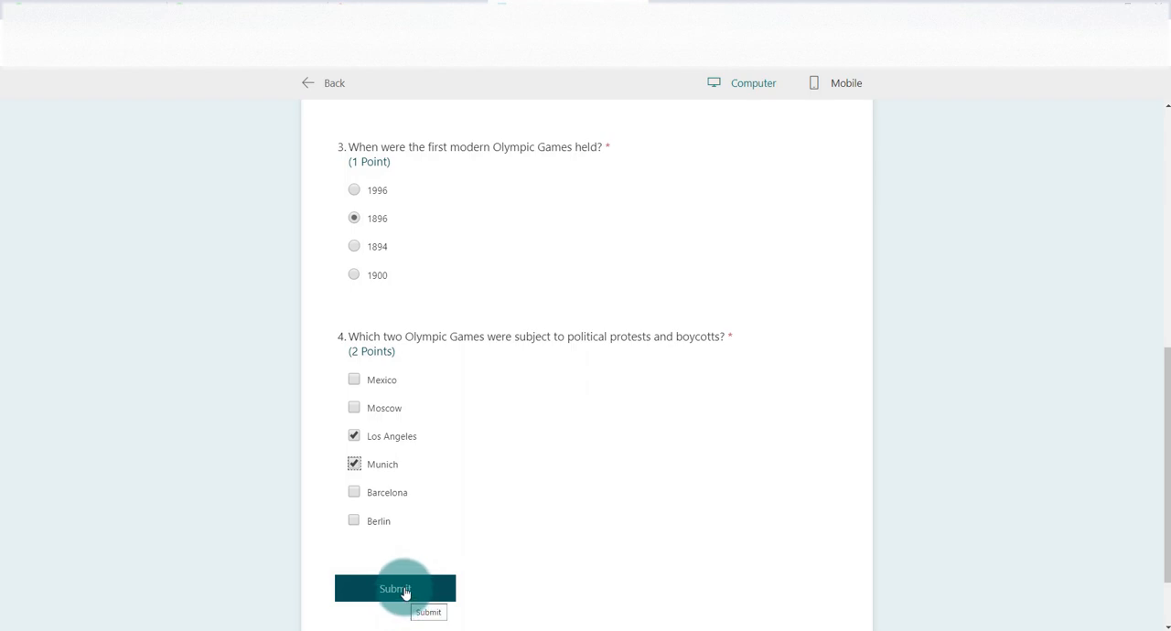
pyautogui.click(395, 588)
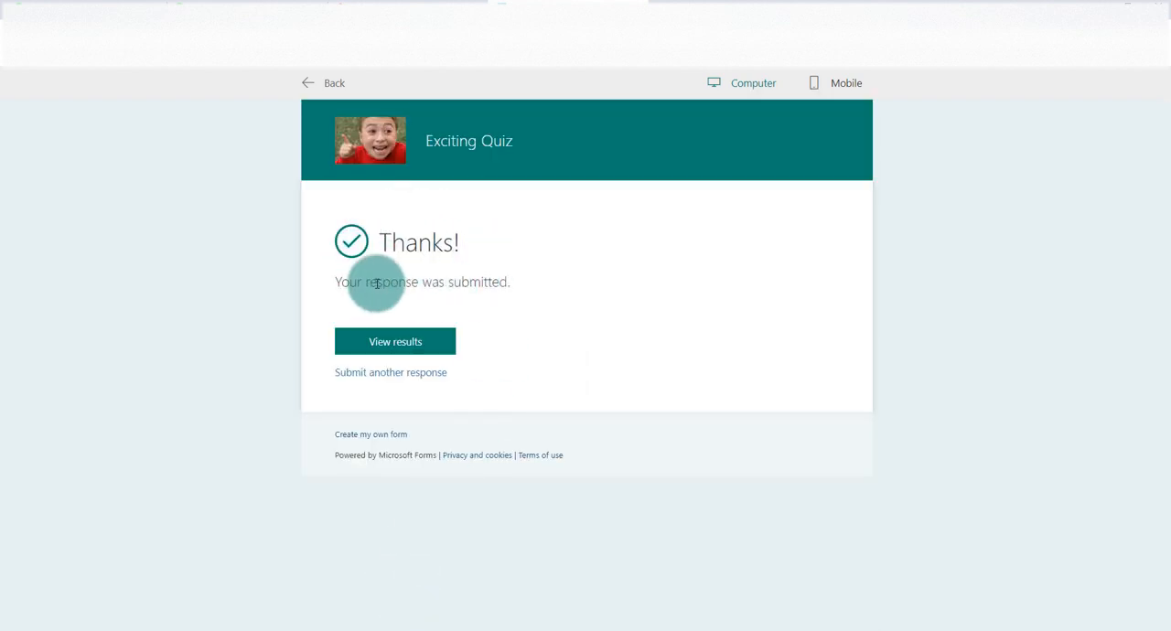
pyautogui.moveTo(439, 263)
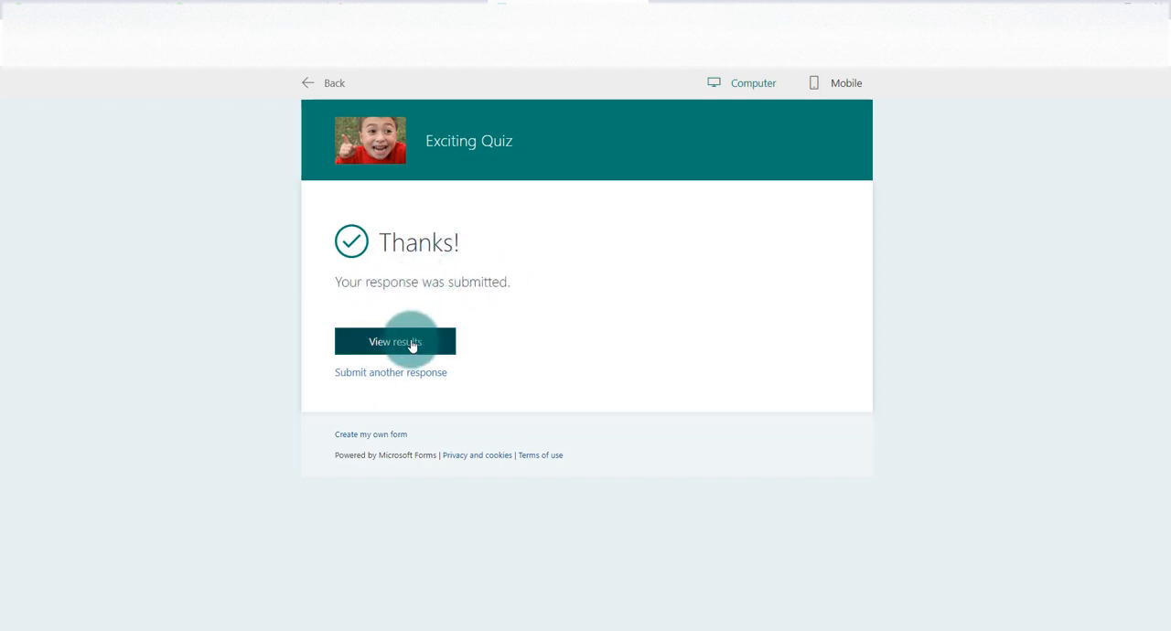
# - View the response results and scroll through the 2/5 scored questions with feedback
pyautogui.click(395, 341)
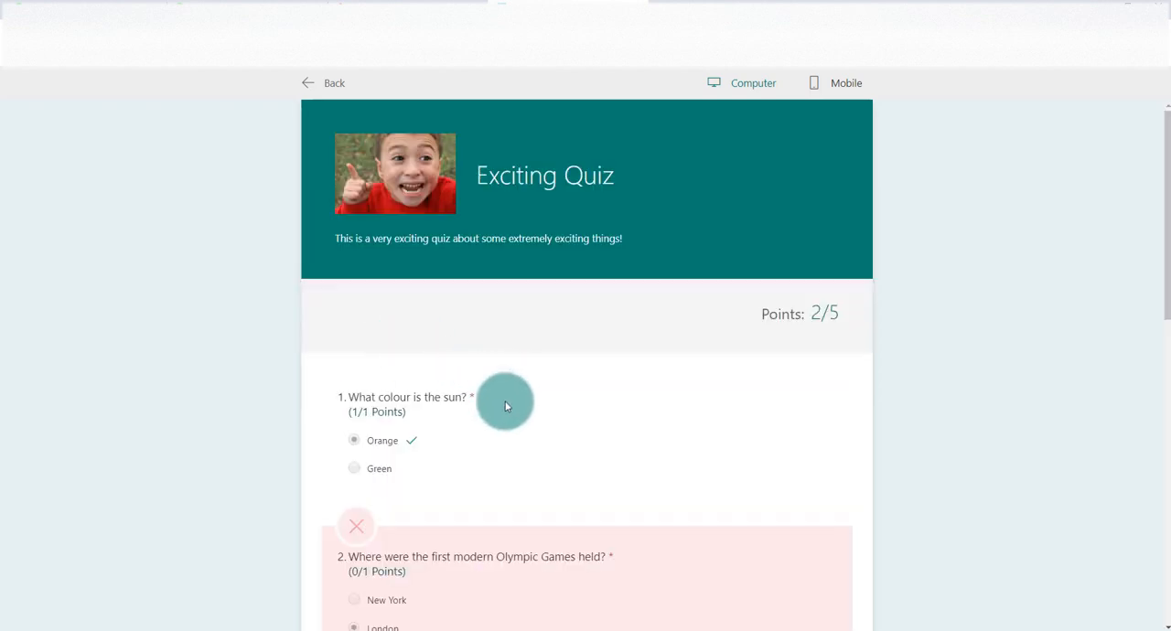
pyautogui.scroll(-3)
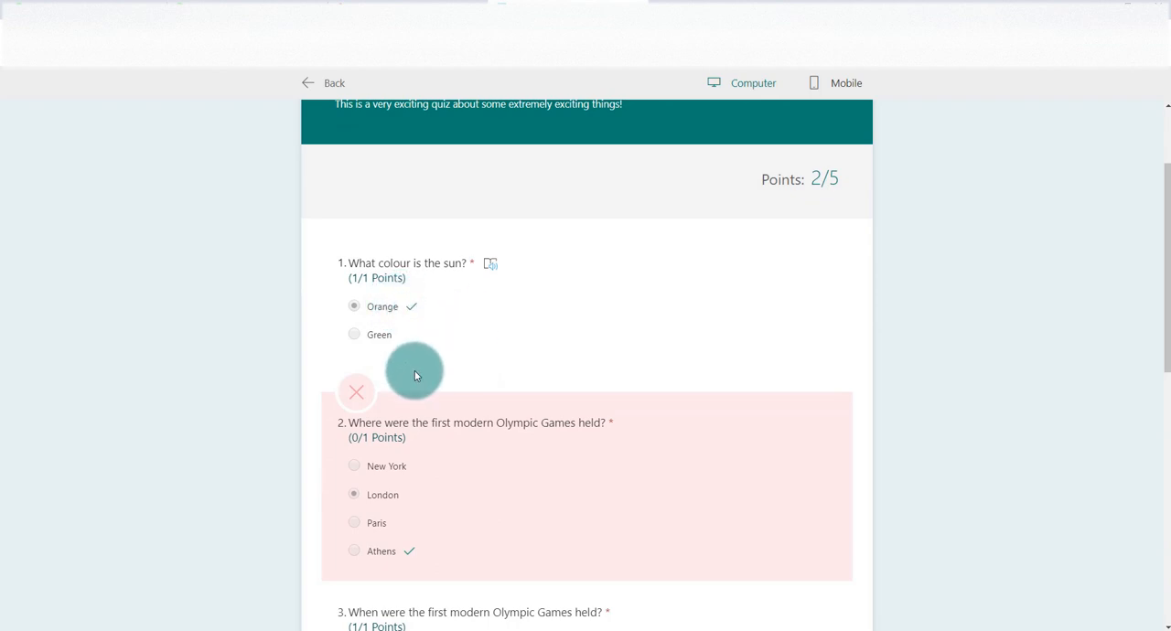
pyautogui.scroll(-3)
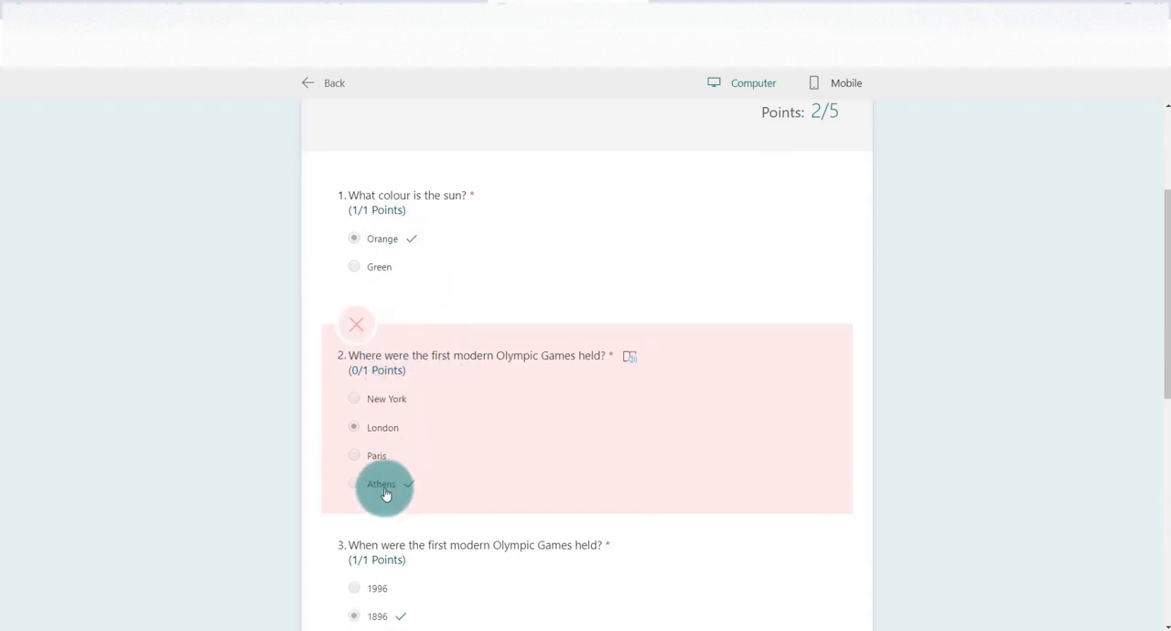
pyautogui.scroll(-3)
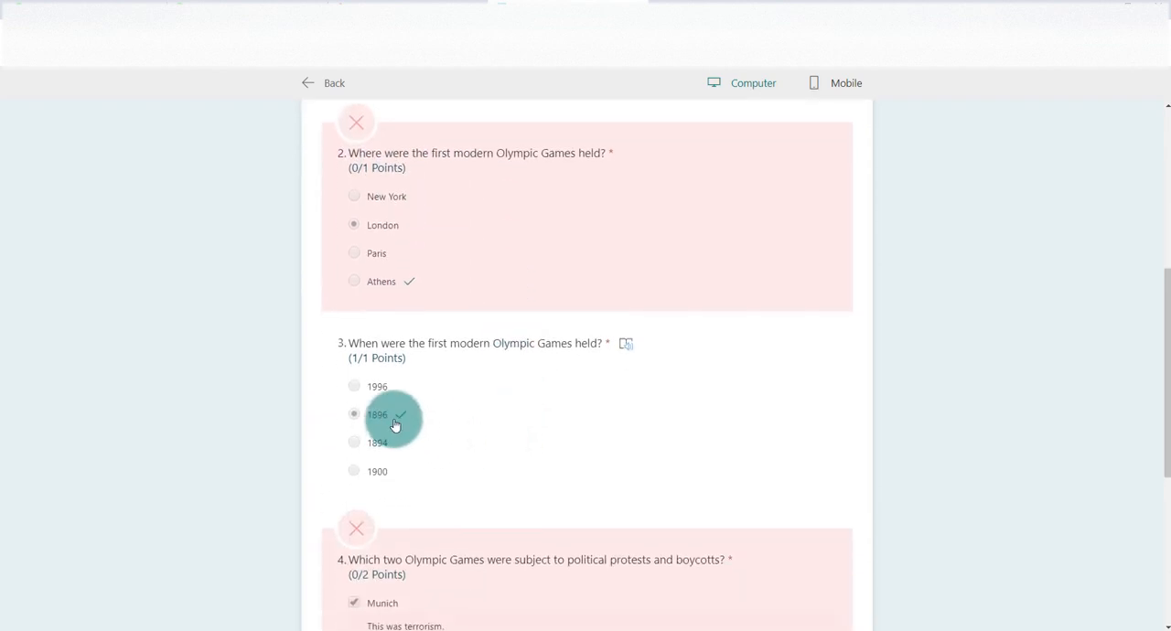
pyautogui.scroll(-3)
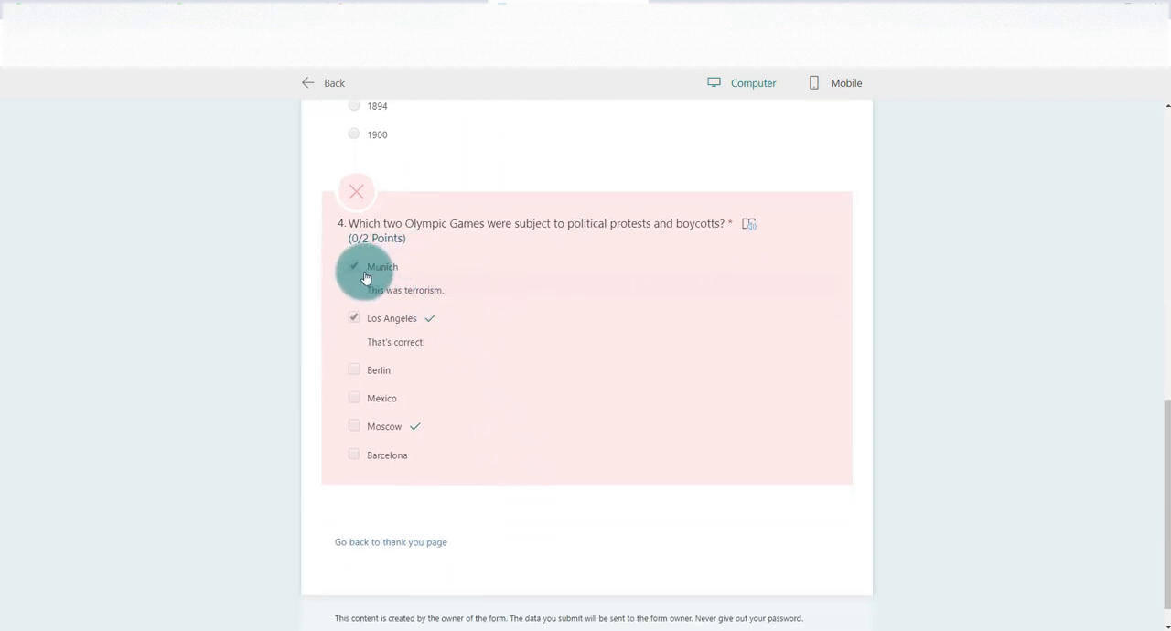
pyautogui.moveTo(442, 291)
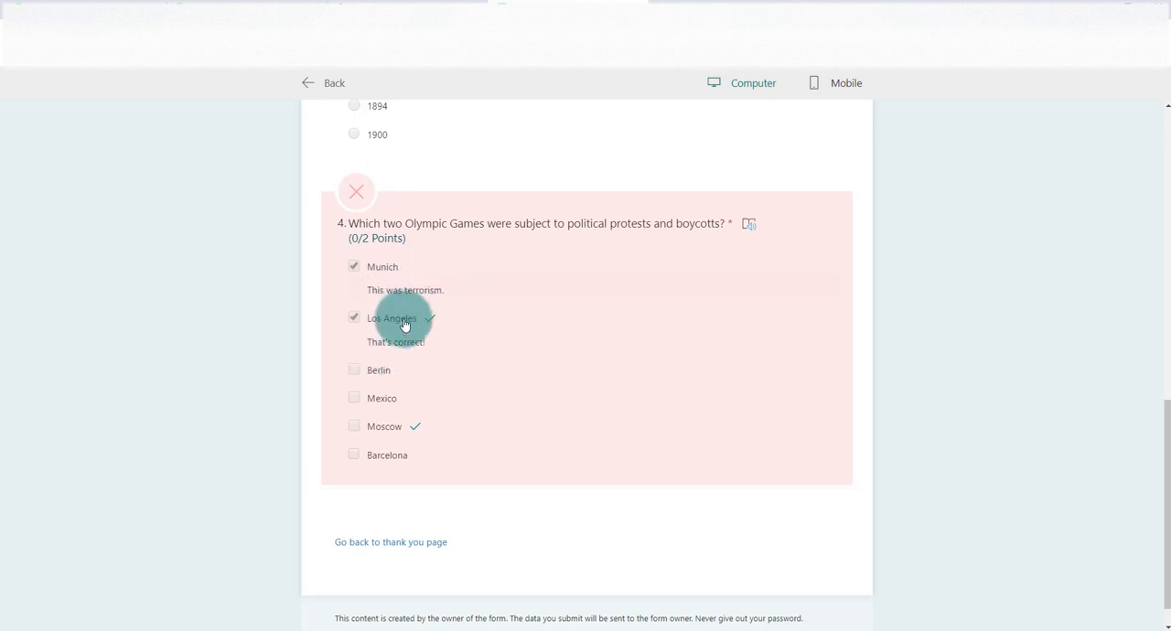
pyautogui.moveTo(396, 355)
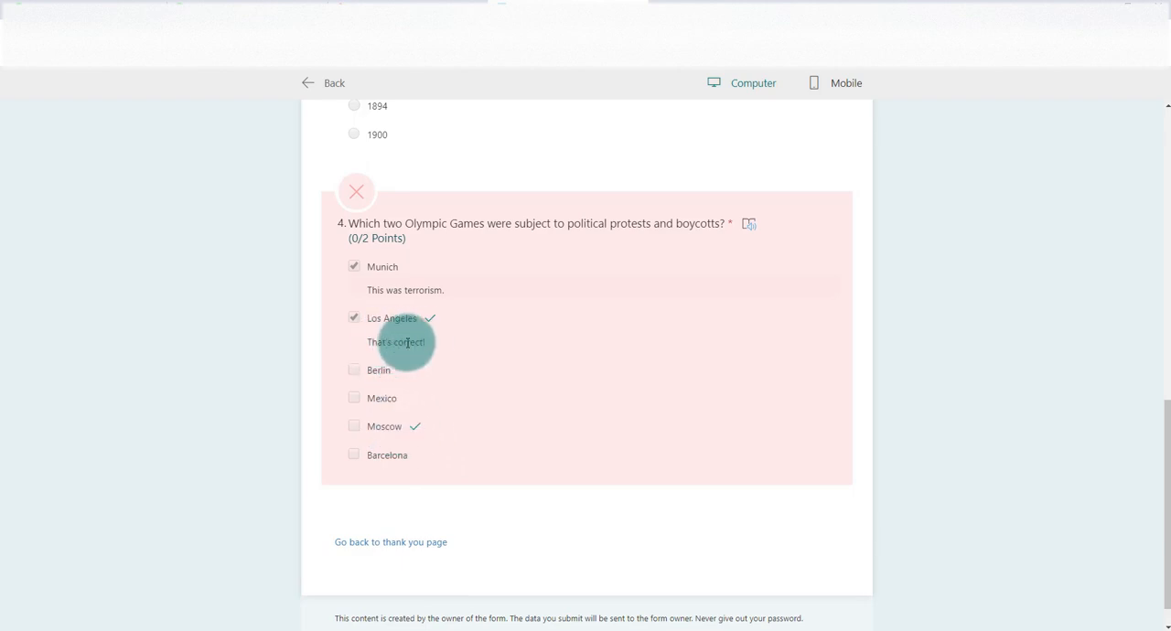
pyautogui.moveTo(430, 329)
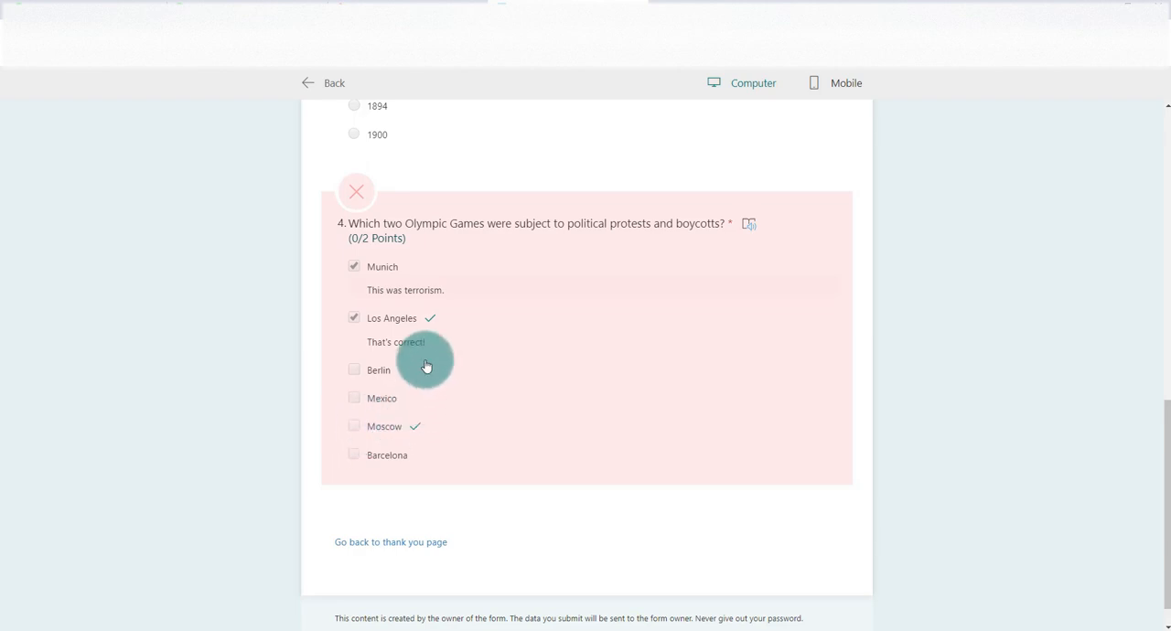
pyautogui.moveTo(397, 277)
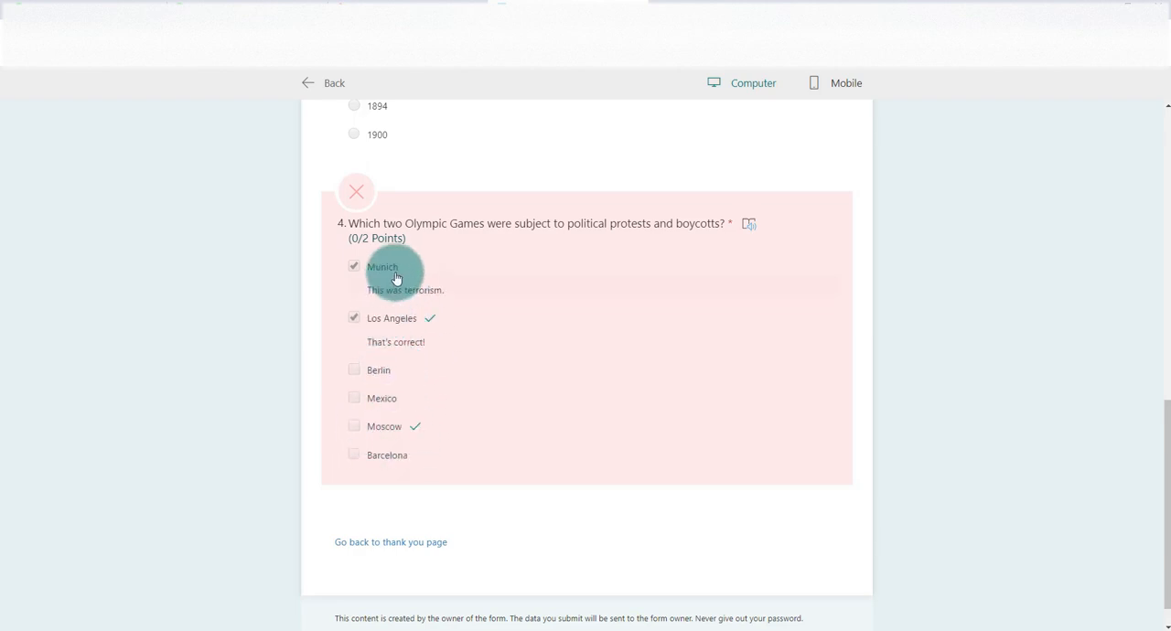
pyautogui.moveTo(418, 469)
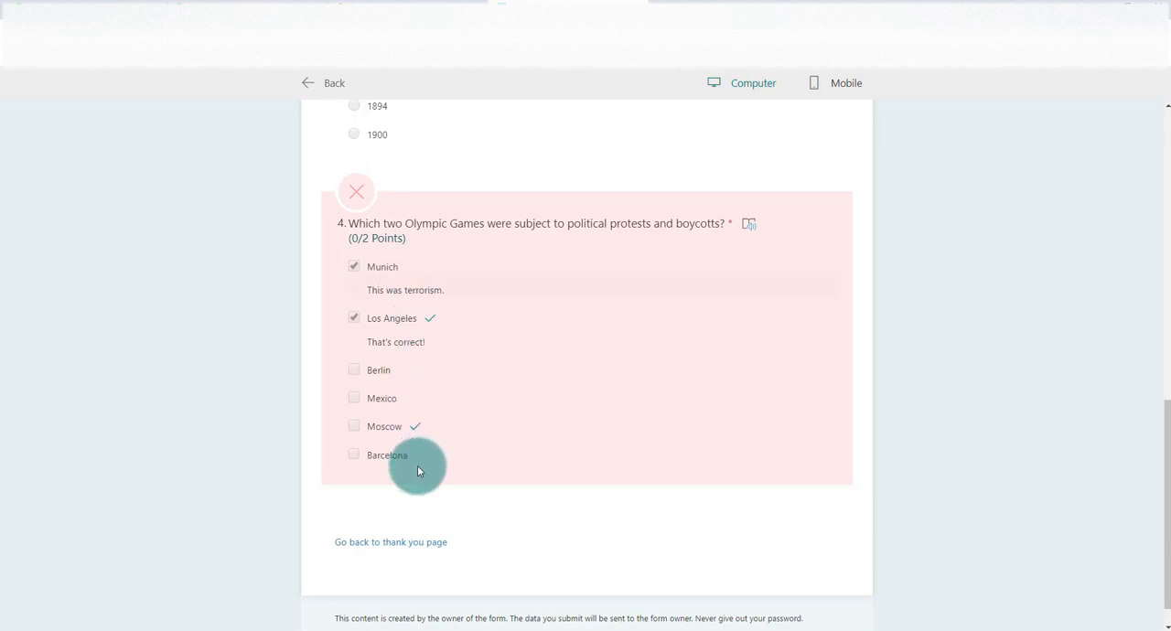
pyautogui.moveTo(430, 449)
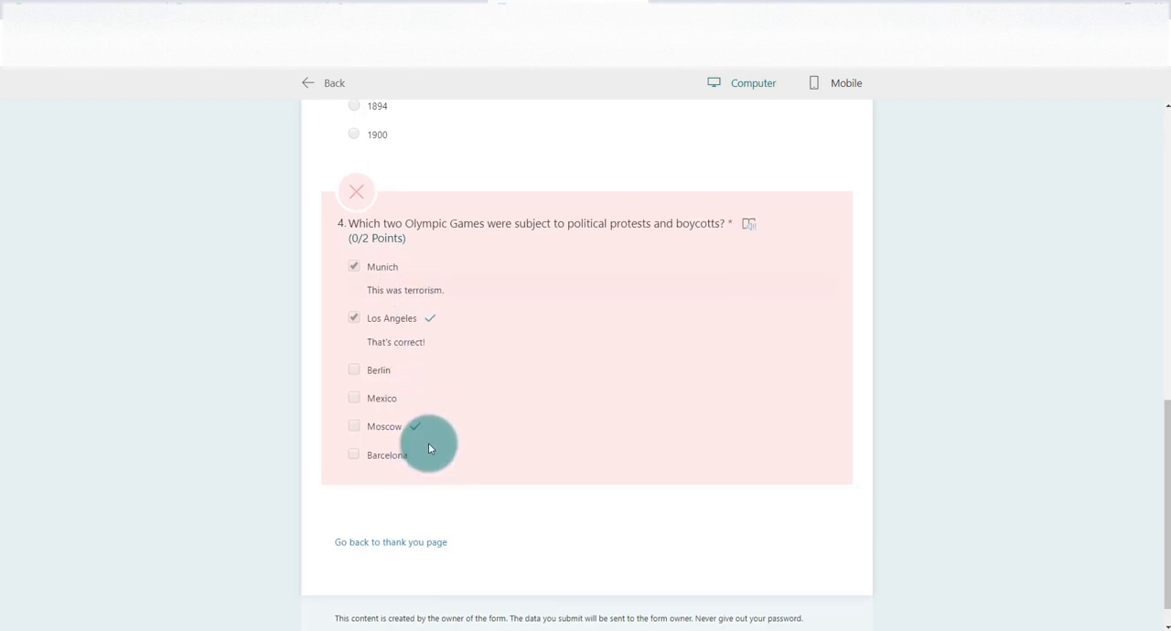